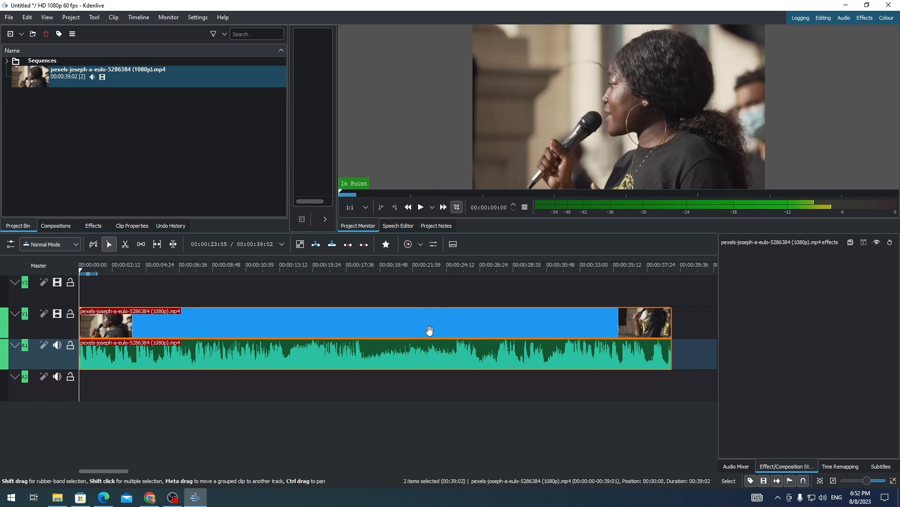
{"action": "mouse_move", "coordinate": [429, 321]}
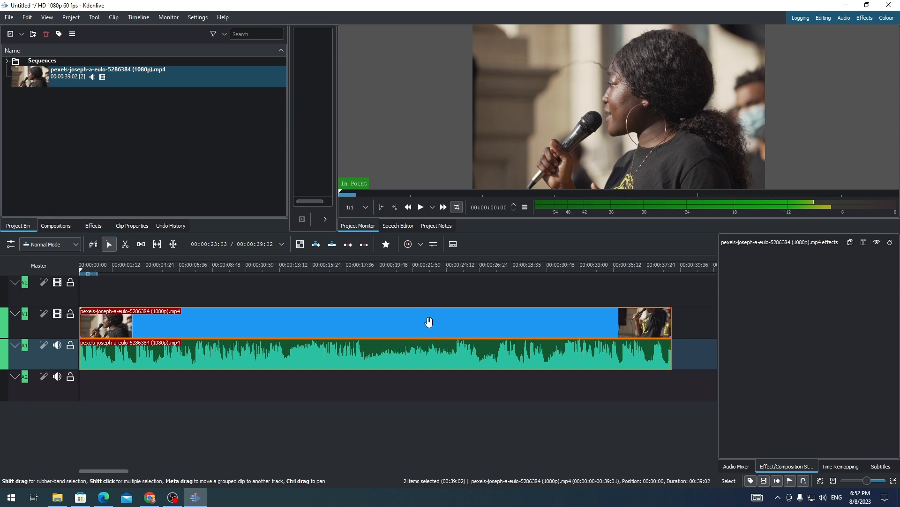
{"action": "mouse_move", "coordinate": [423, 325]}
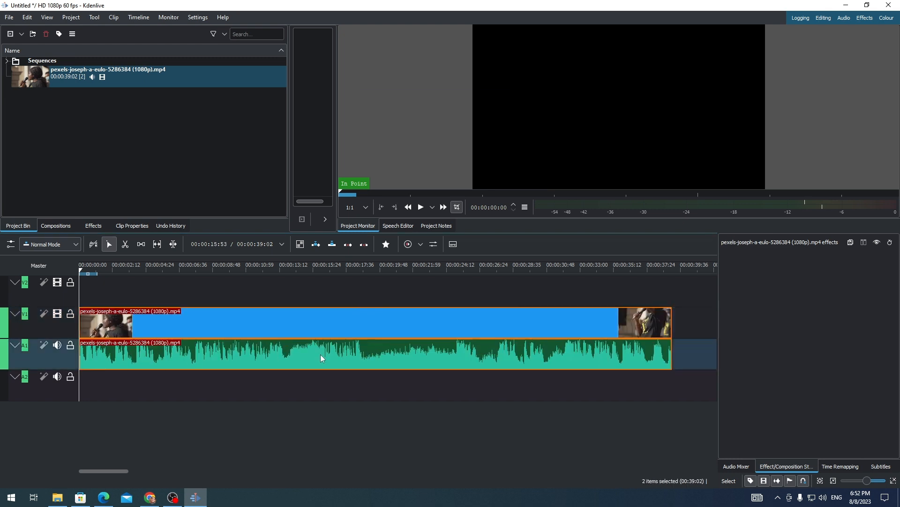
Ungroup the timeline clip from its audio and select the audio clip on its own
{"action": "left_click", "coordinate": [322, 357]}
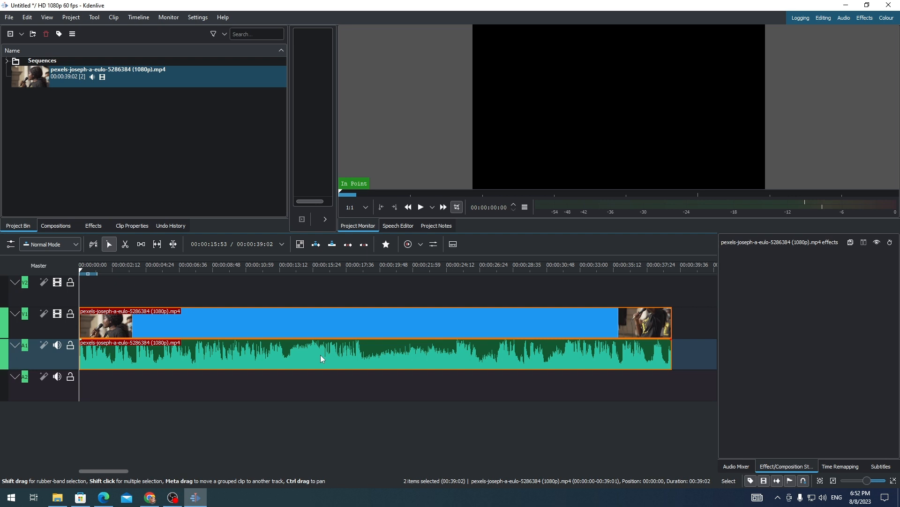
{"action": "key", "text": "Delete"}
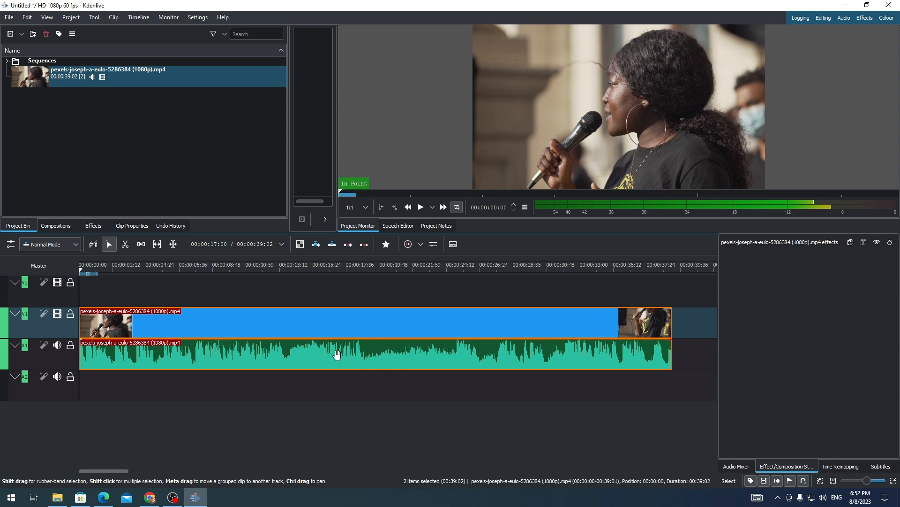
{"action": "right_click", "coordinate": [337, 354]}
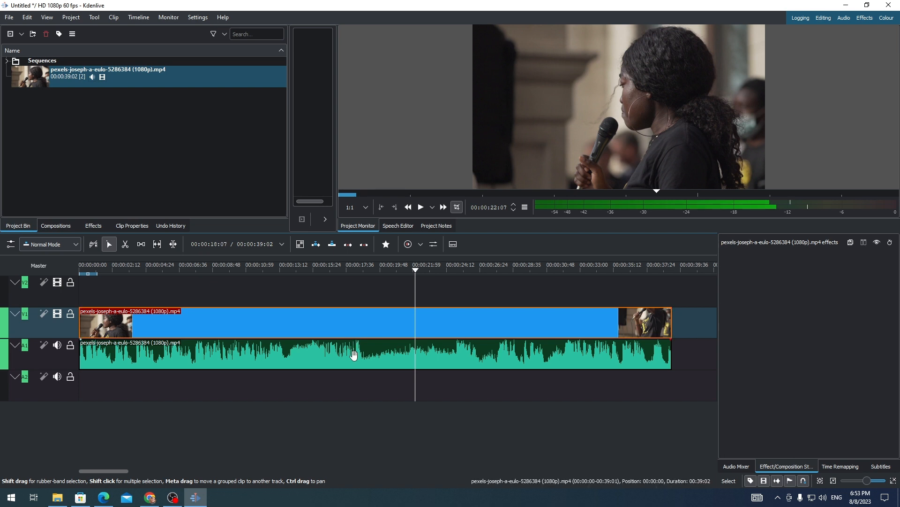
{"action": "left_click", "coordinate": [354, 355]}
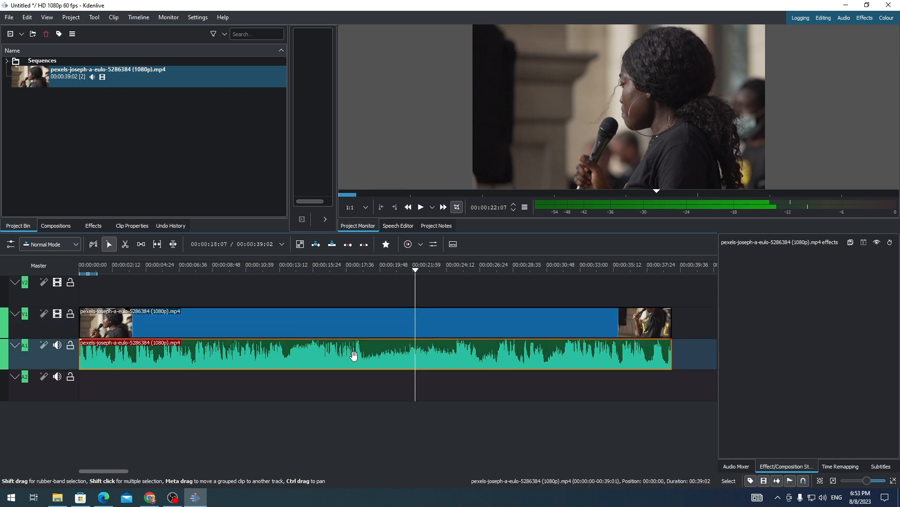